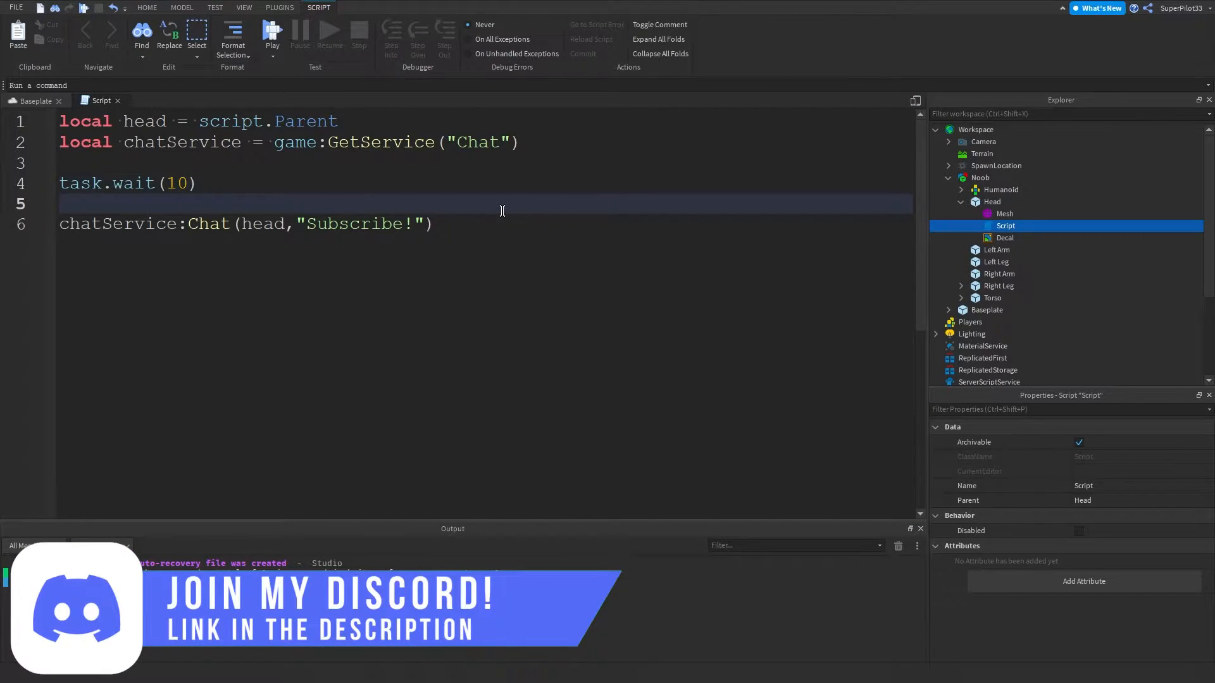
- Rename the Script under the NPC's Head to ChatScript through its Name property
left_click(1009, 201)
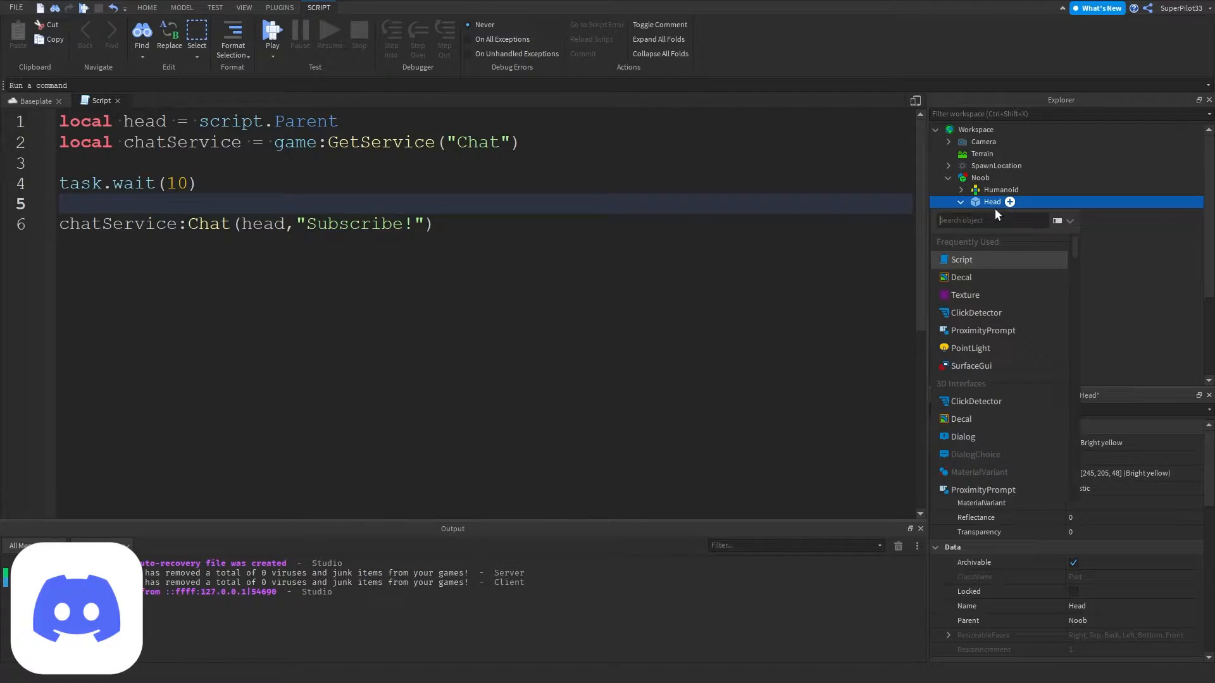
type("mod")
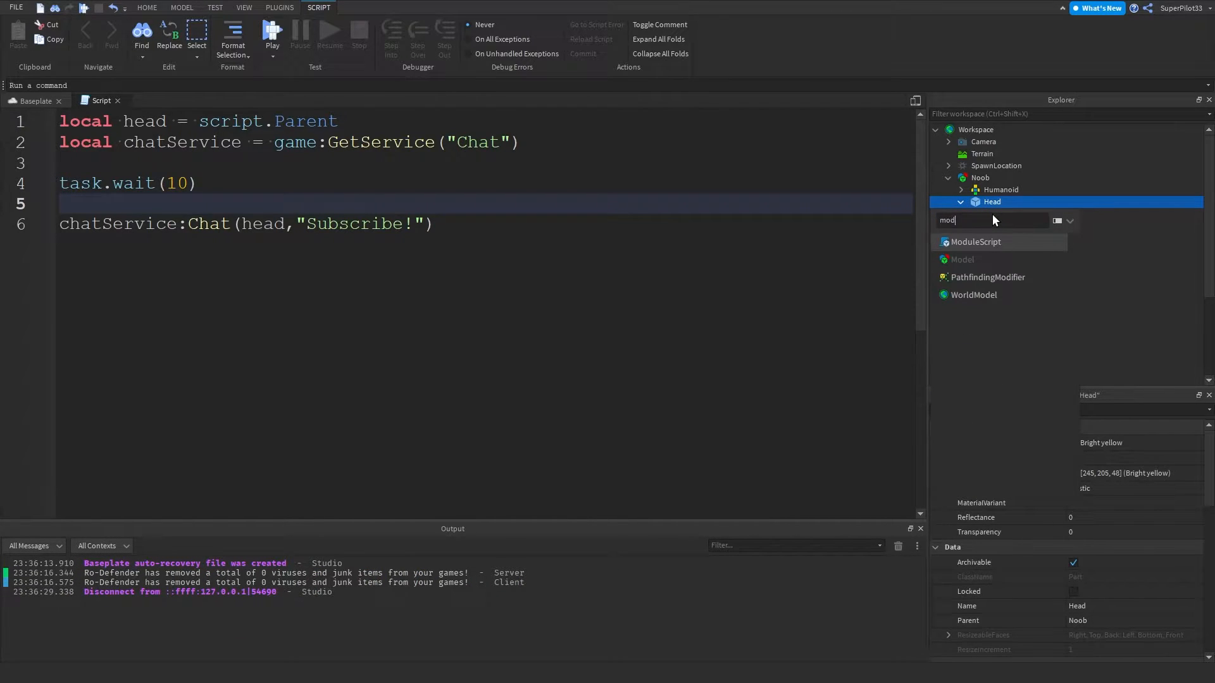
type("script")
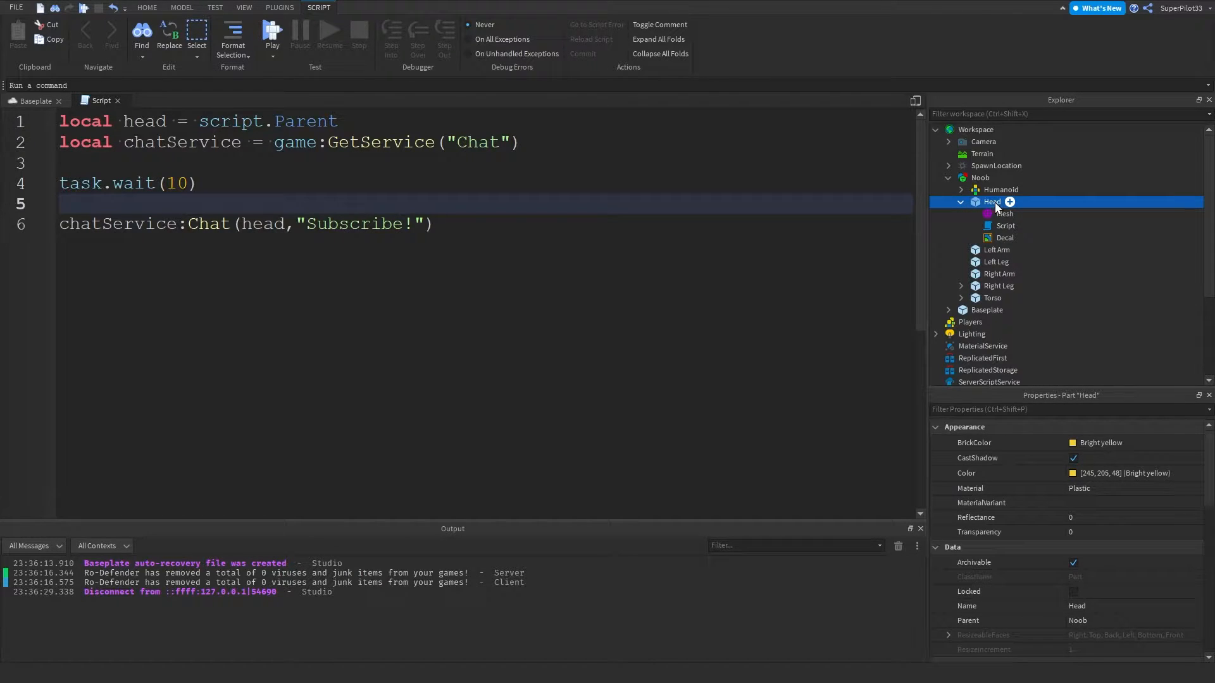
left_click(1005, 225)
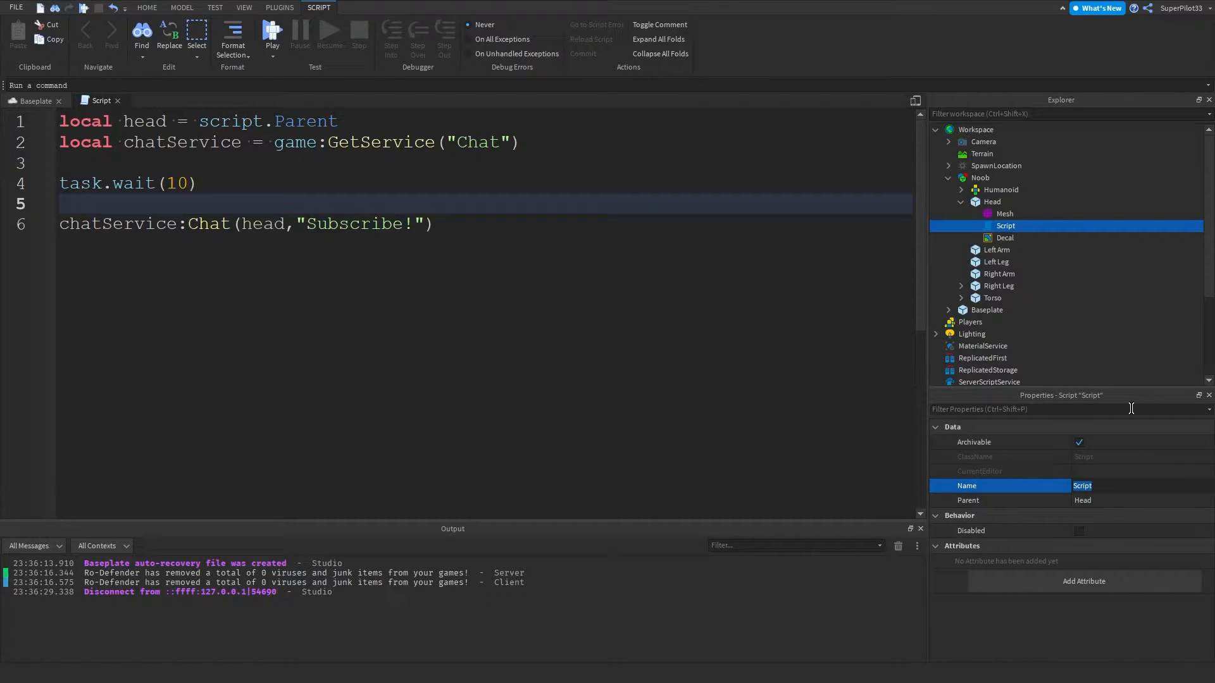
type("ChatScript")
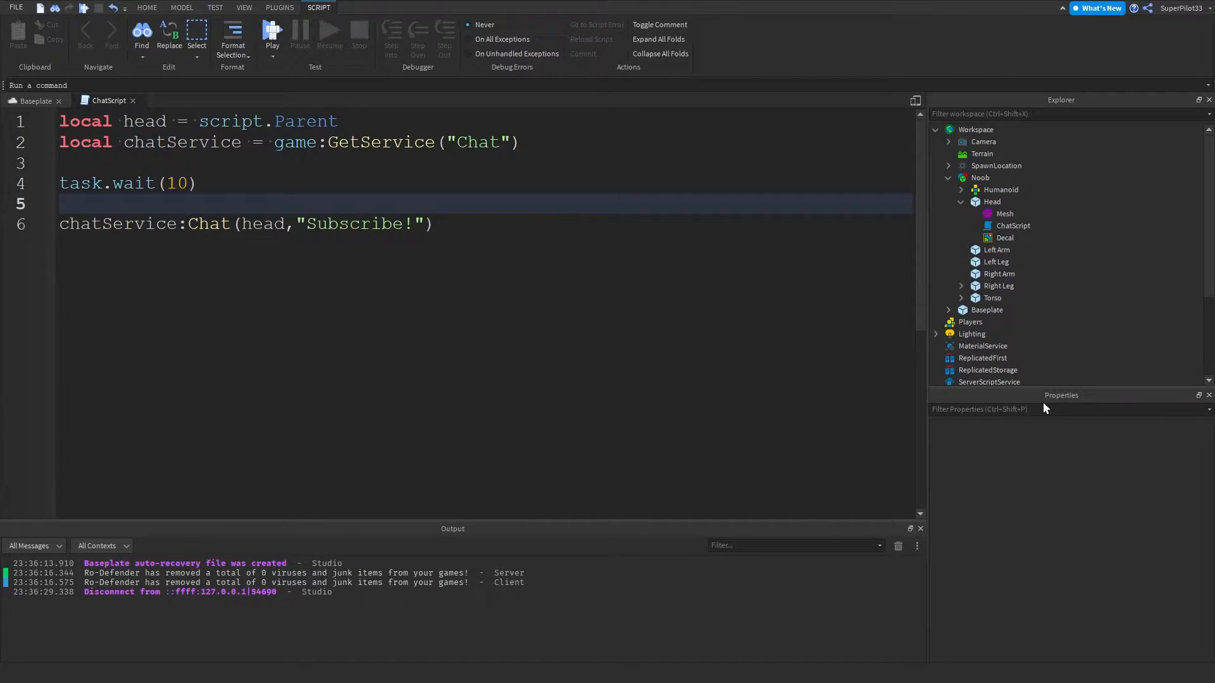
- Reopen the Explorer panel from the View tab's panel options
left_click(243, 7)
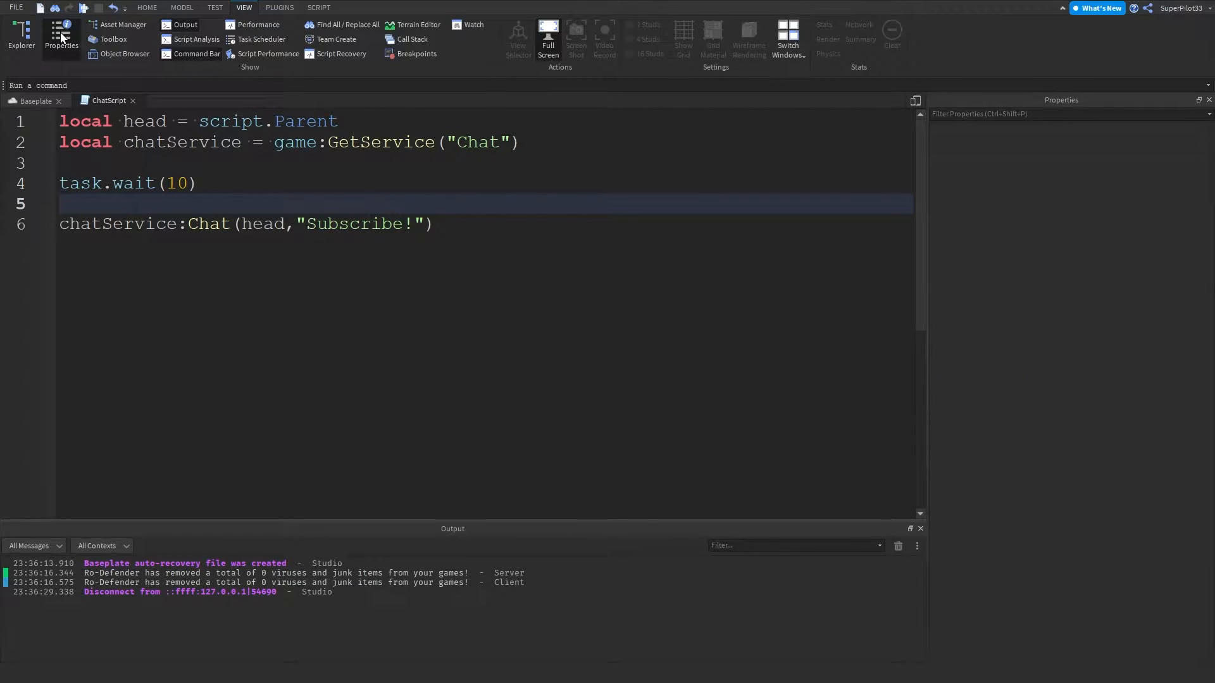
left_click(21, 34)
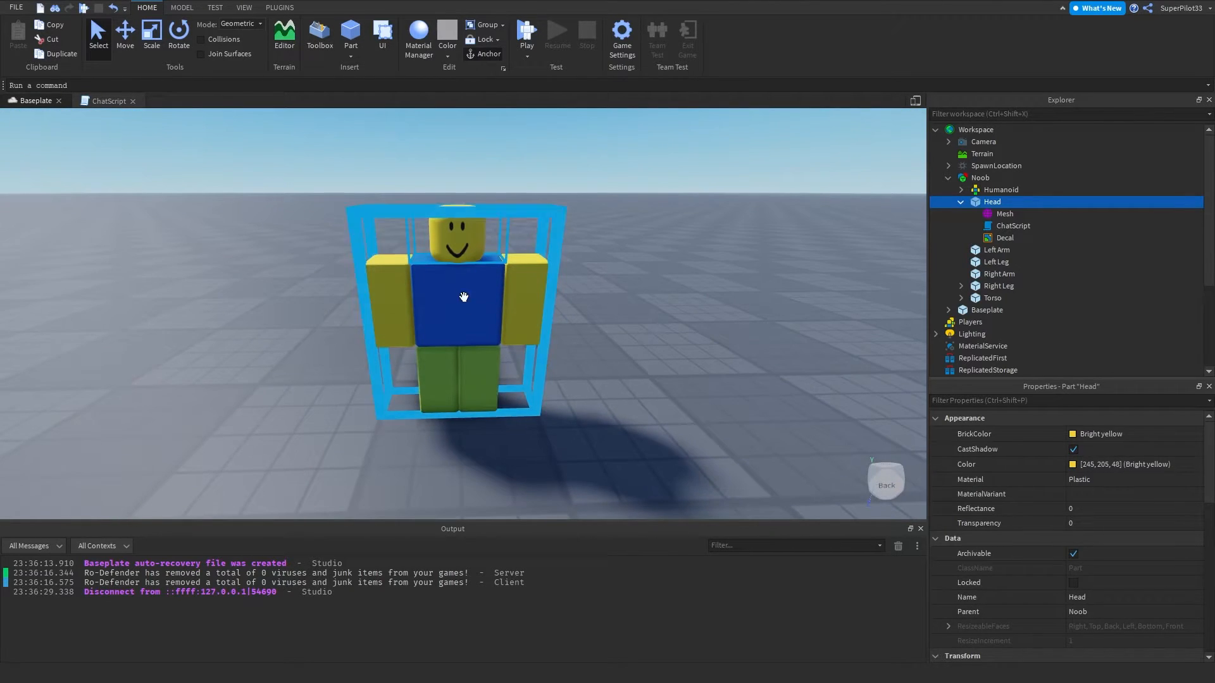
- Move ChatScript from the Noob's Head onto its Left Arm in the Explorer
left_click(979, 177)
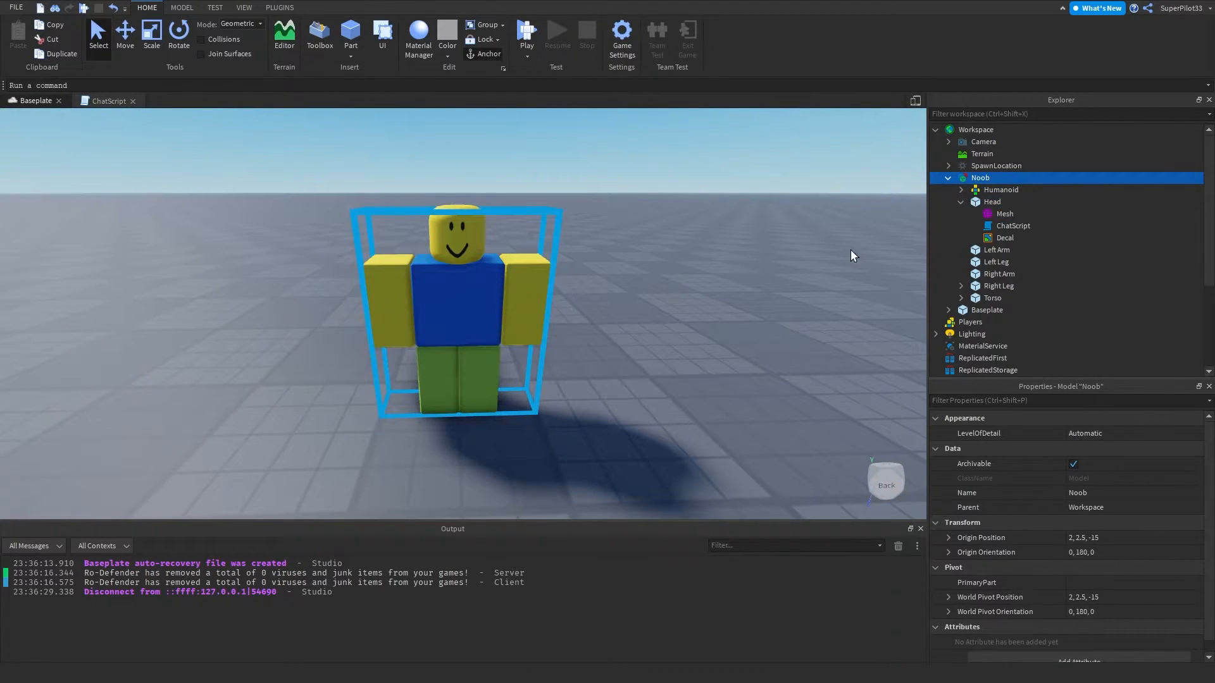
left_click(948, 177)
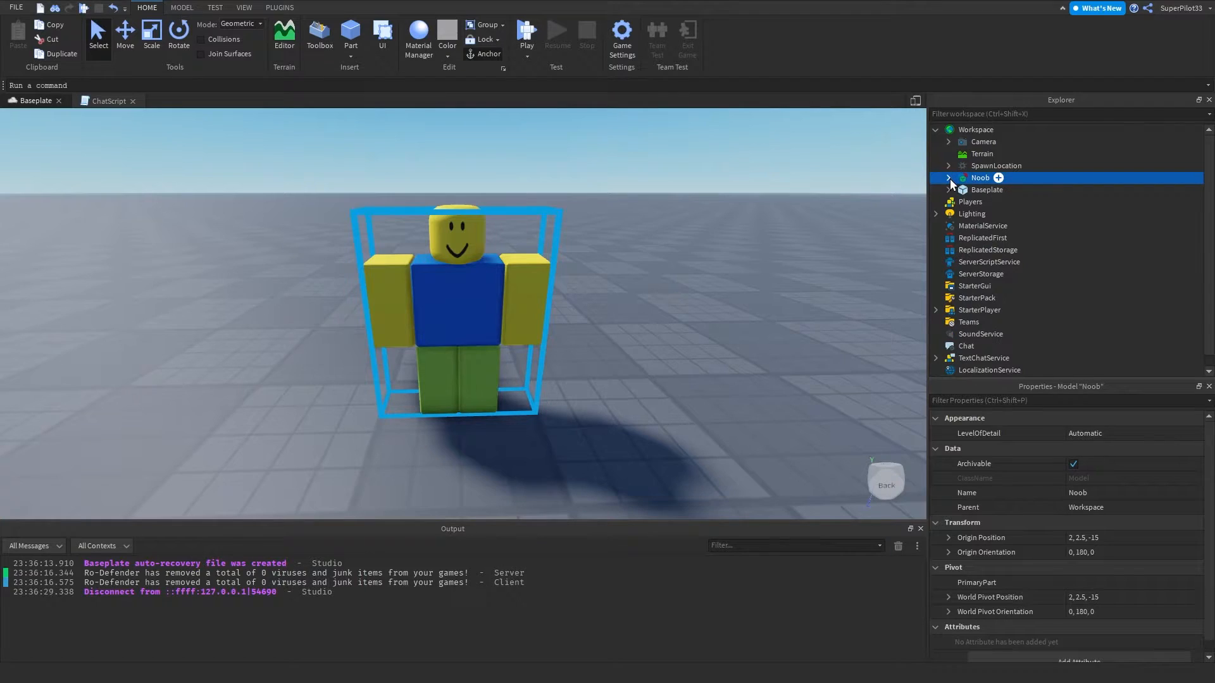
left_click(949, 177)
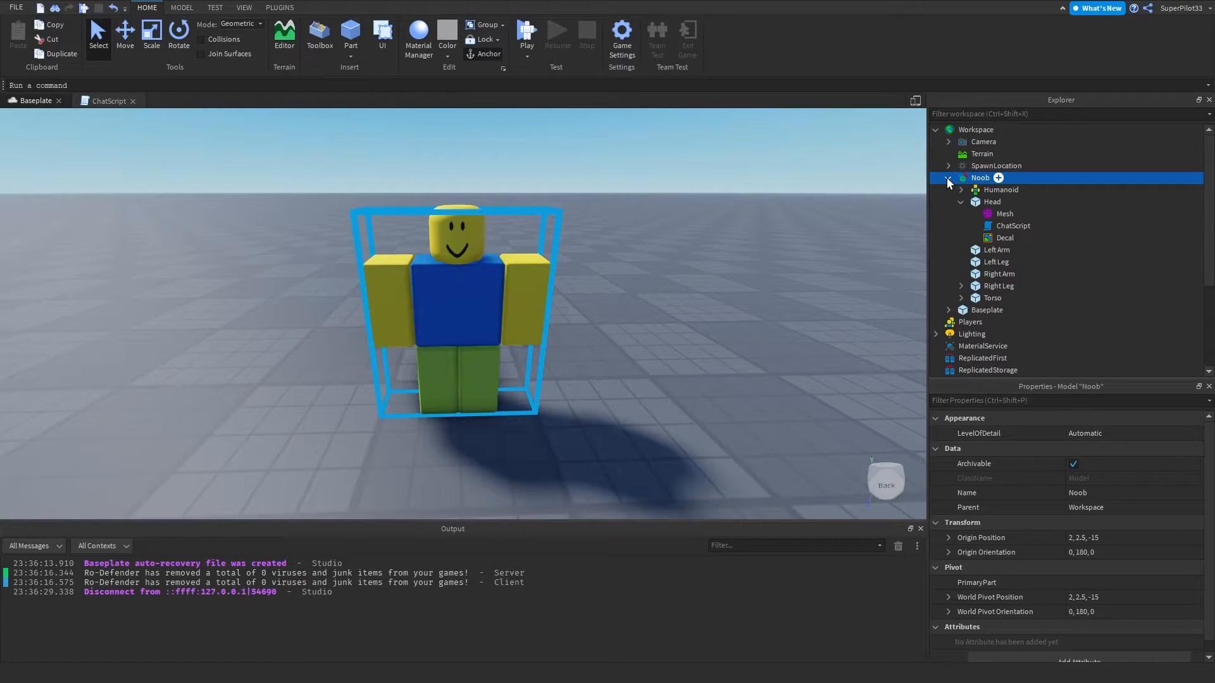
left_click(991, 201)
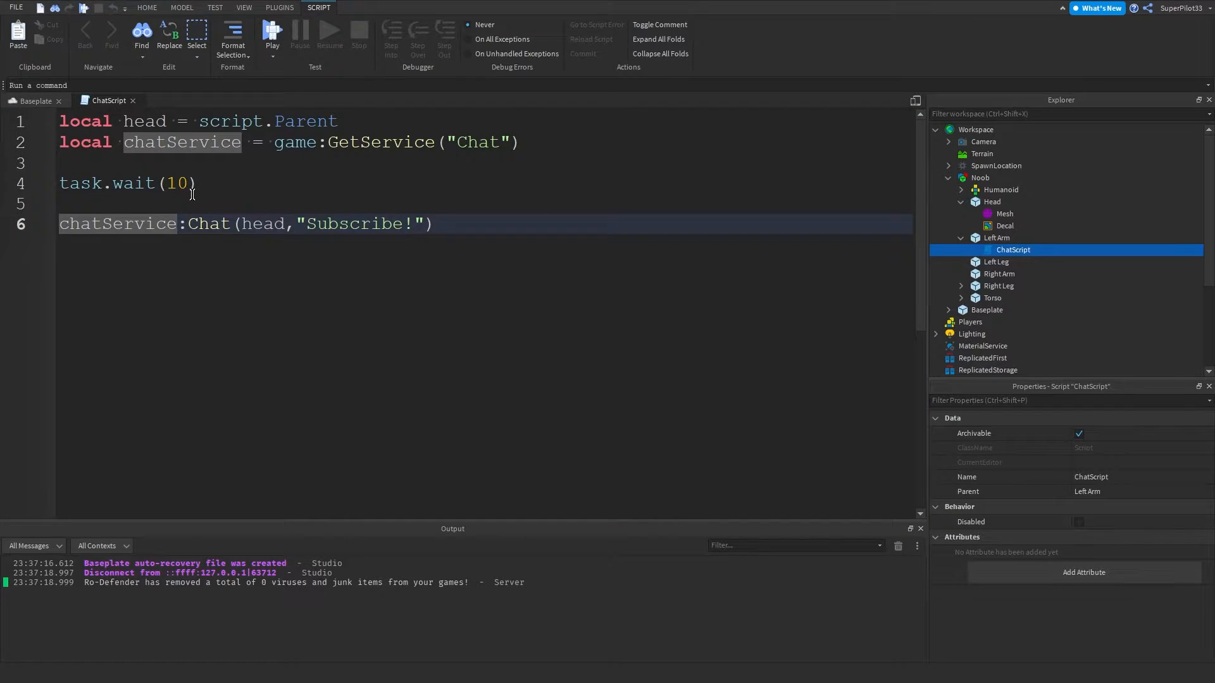
- Set task.wait to 3, stop the playtest, and drag ChatScript back onto Head
type("3")
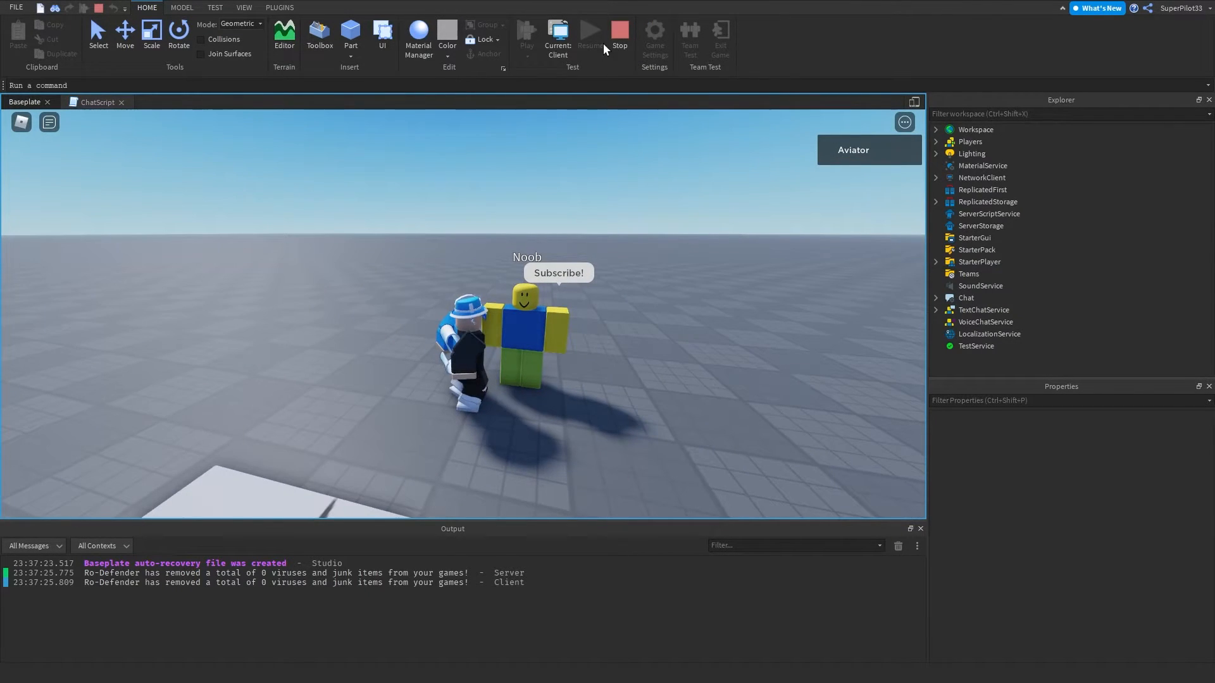
left_click(618, 32)
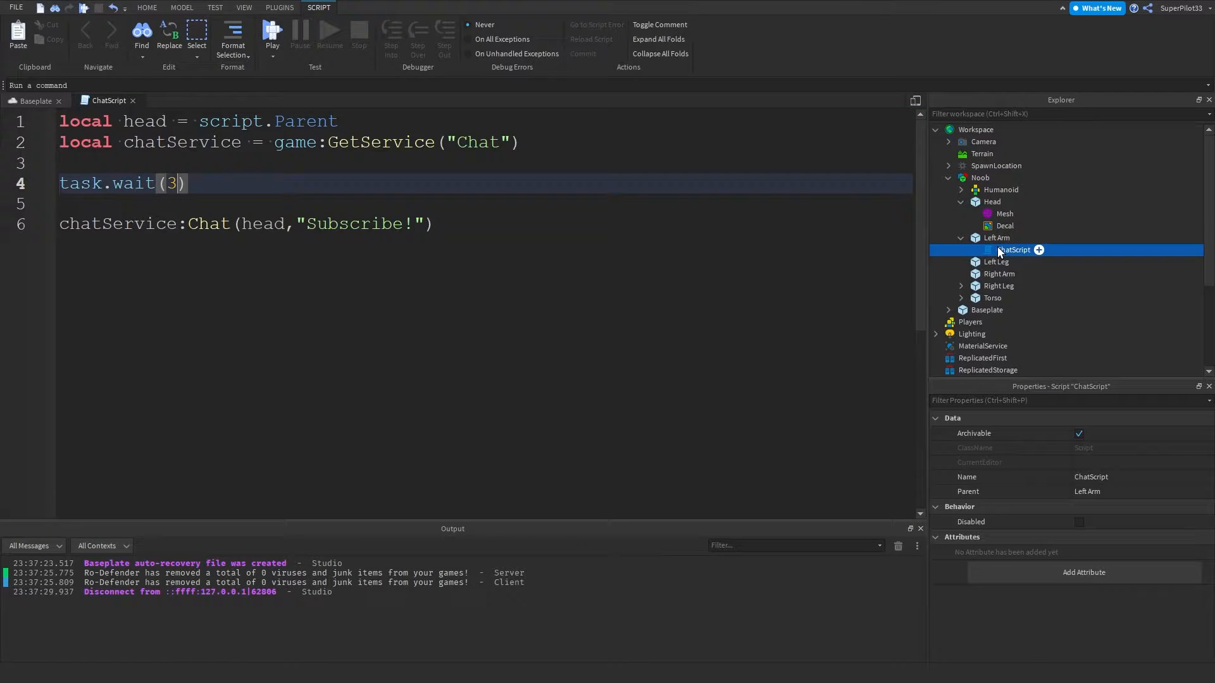
left_click_drag(1013, 249, 991, 201)
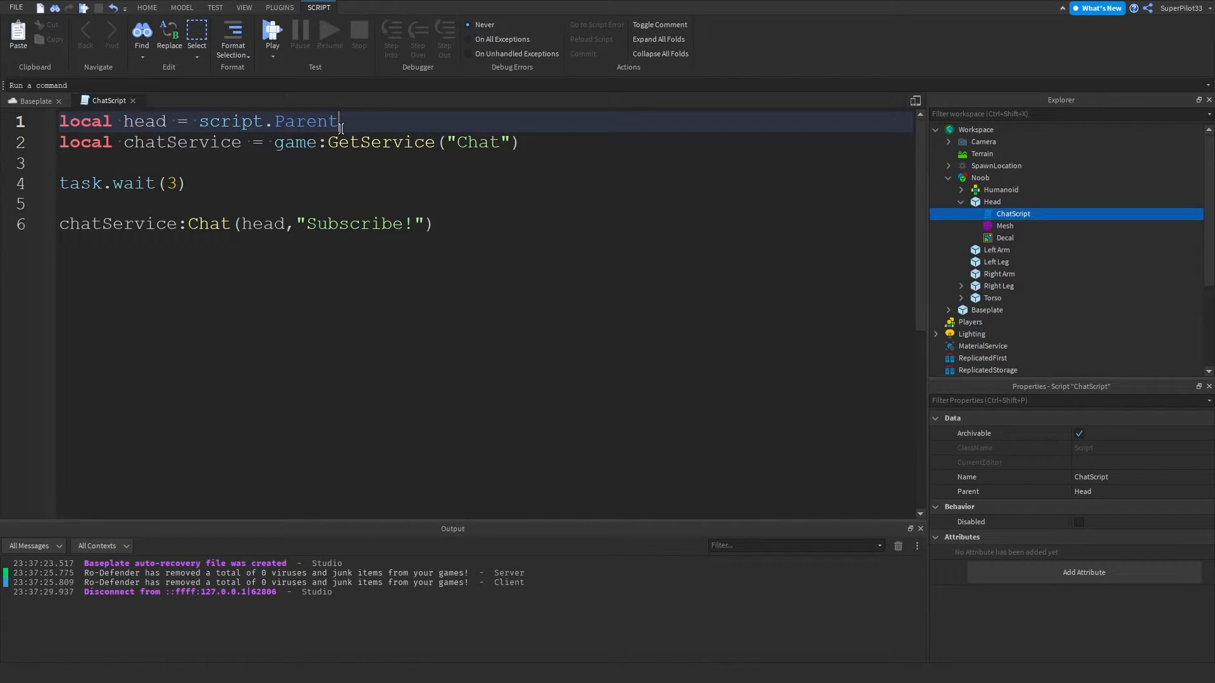
- Replace the "Subscribe!" chat string with "Hello World!"
double_click(182, 142)
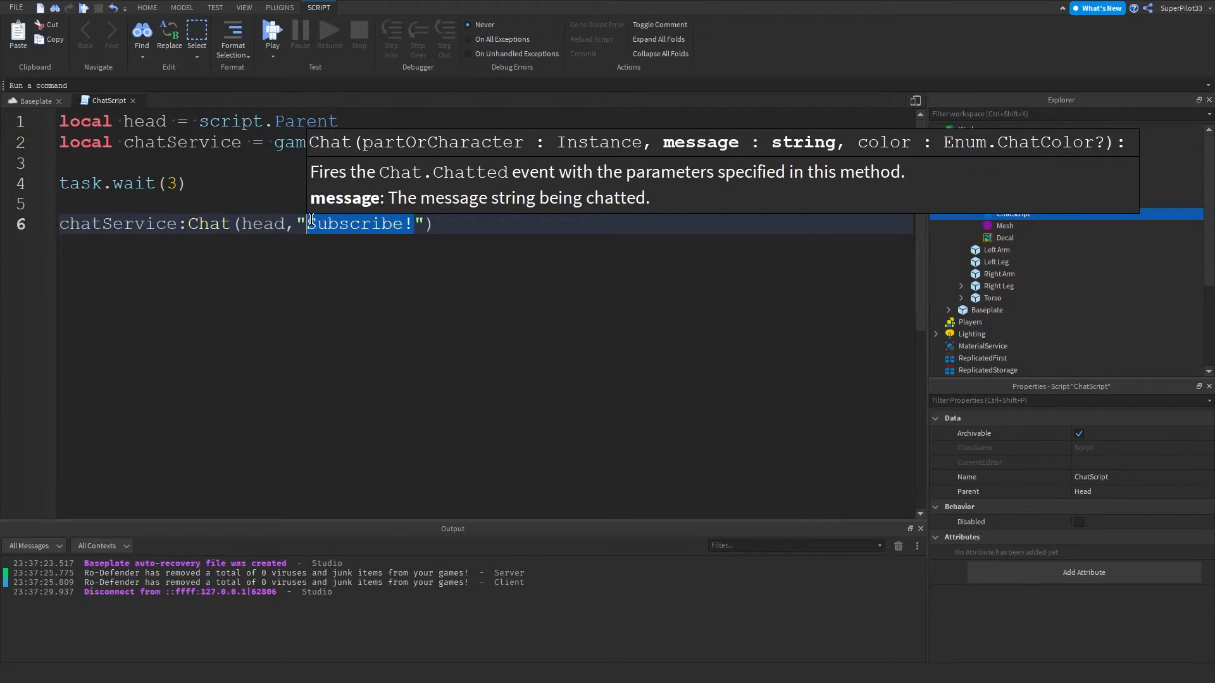
key("Delete")
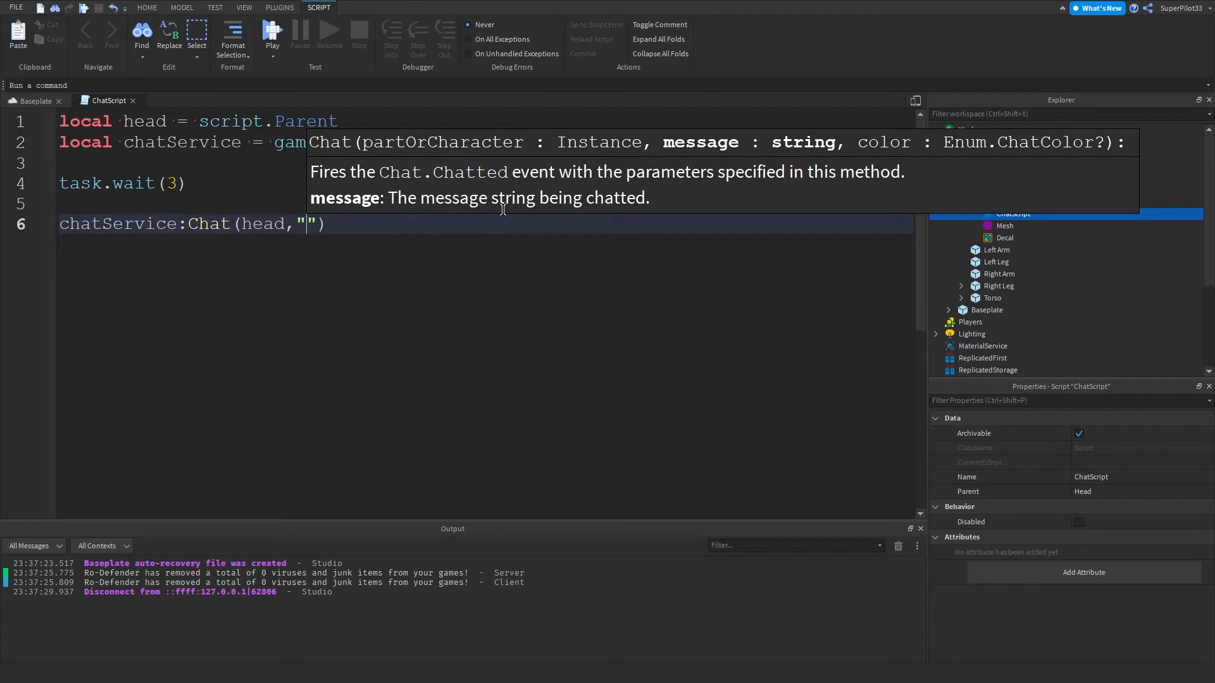
type("Hello!")
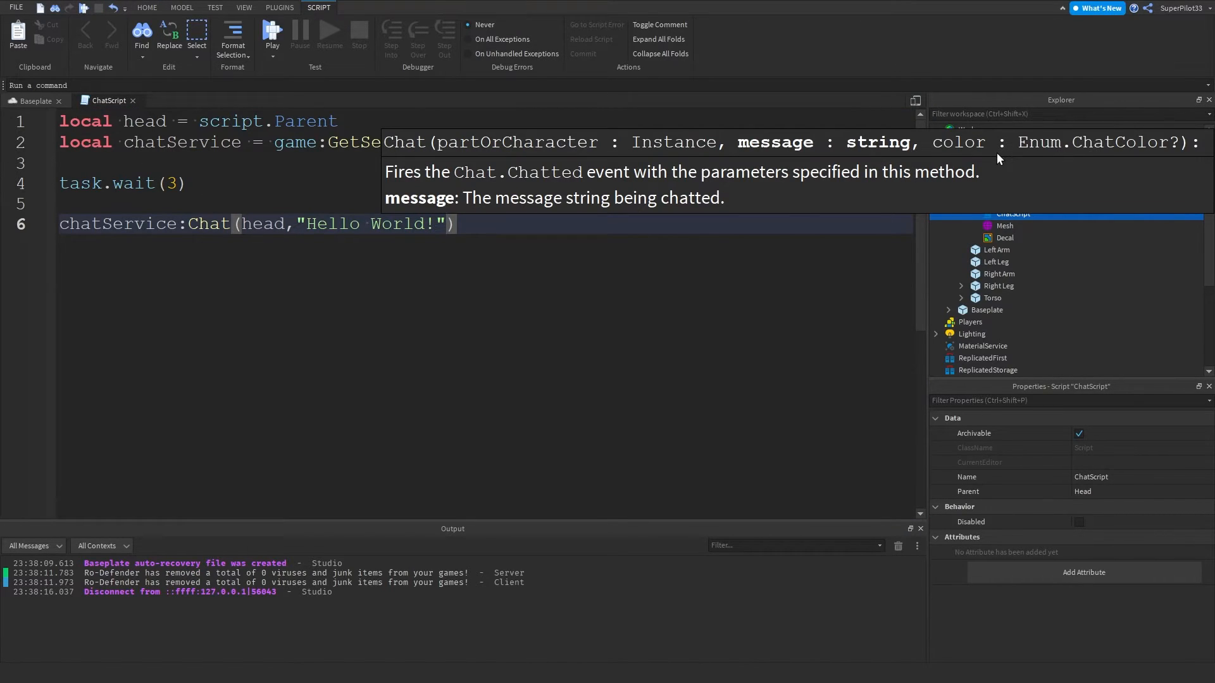
- Add an Enum.ChatColor colour argument to the Hello World! Chat call
type(",")
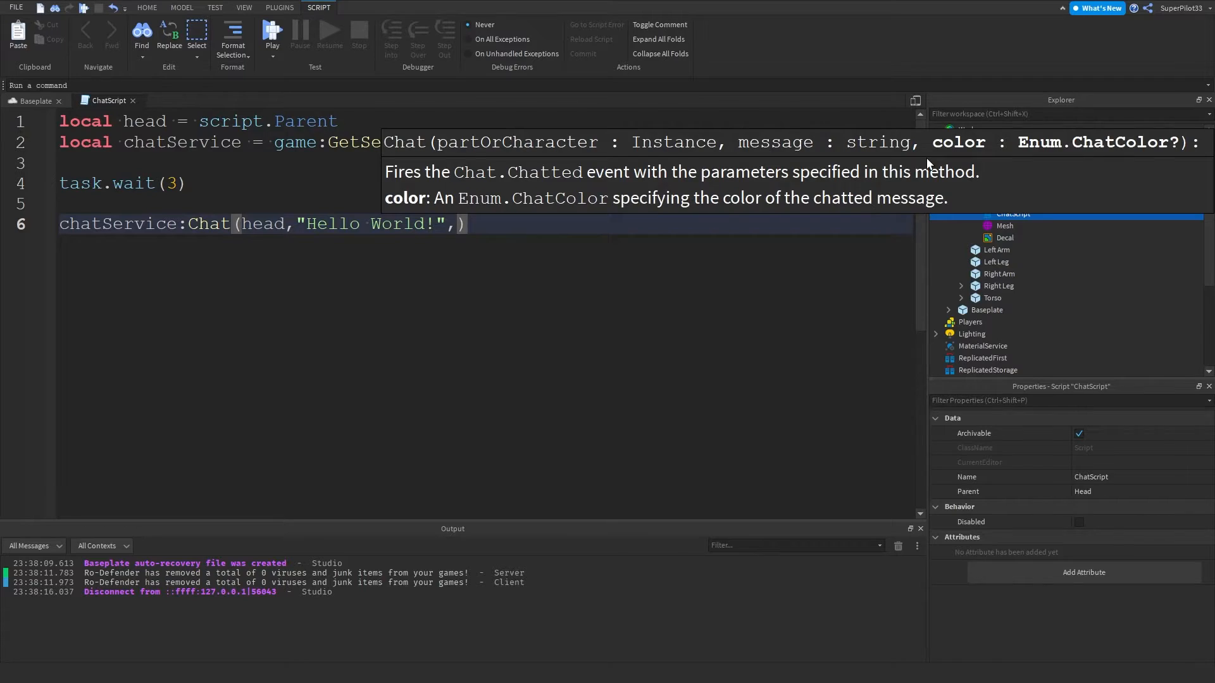
type("Enum.C")
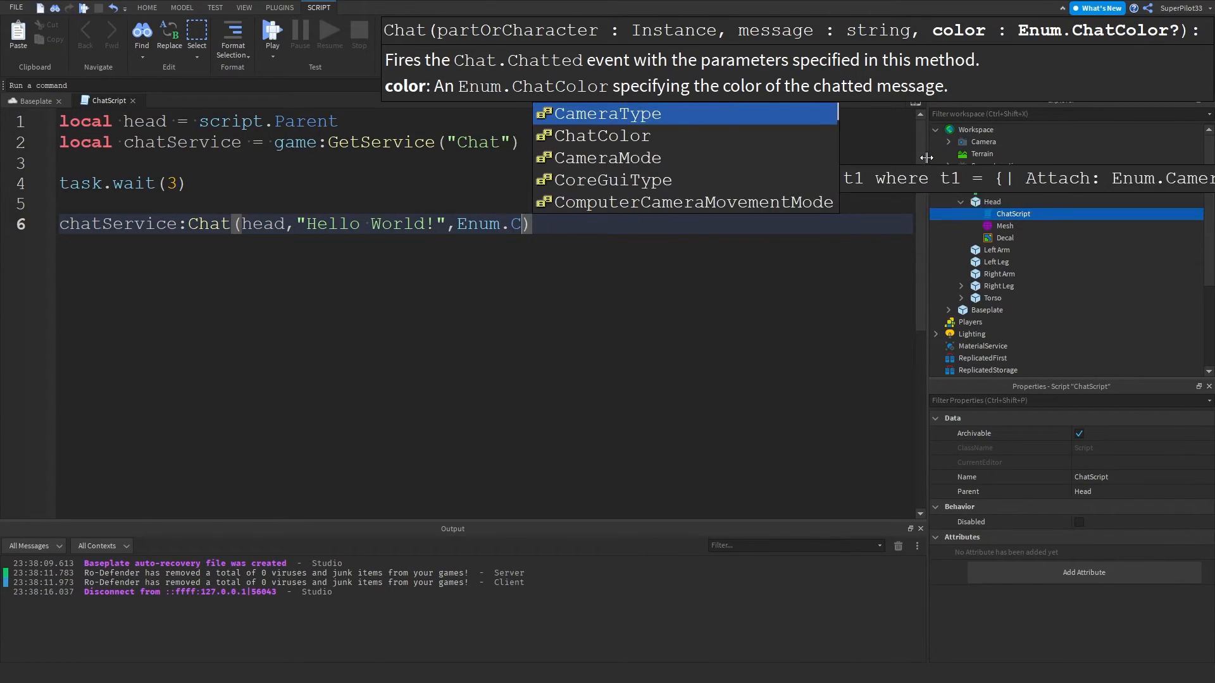
left_click(601, 135)
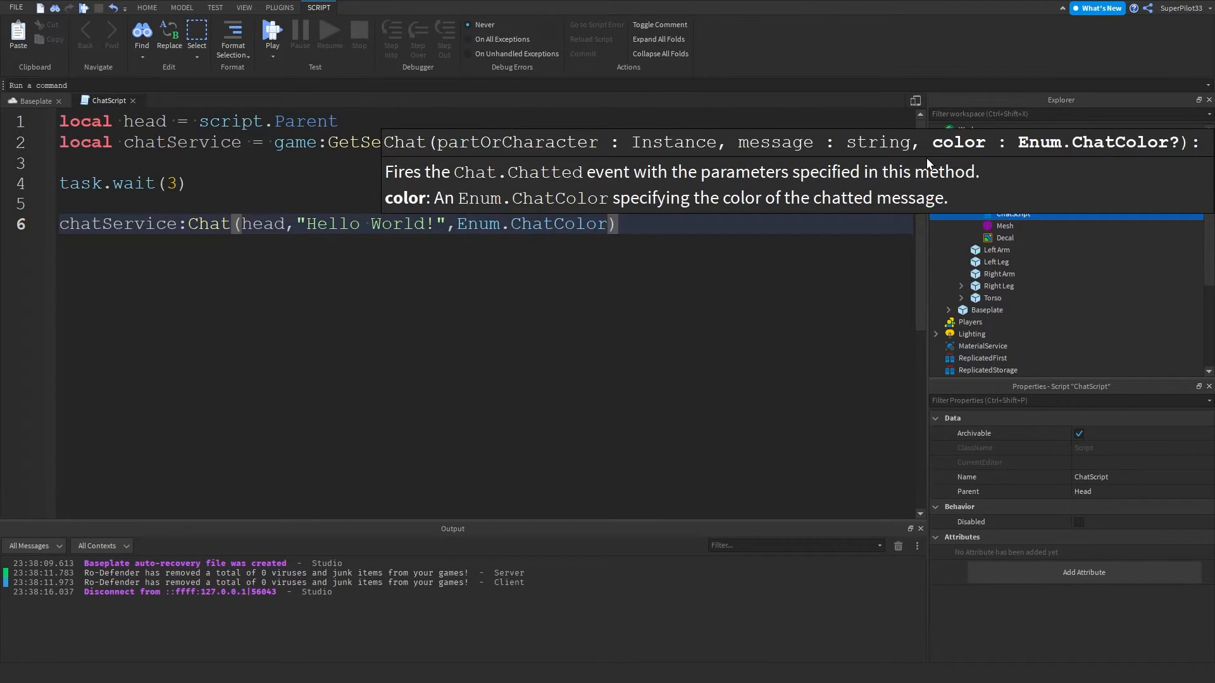
type(".")
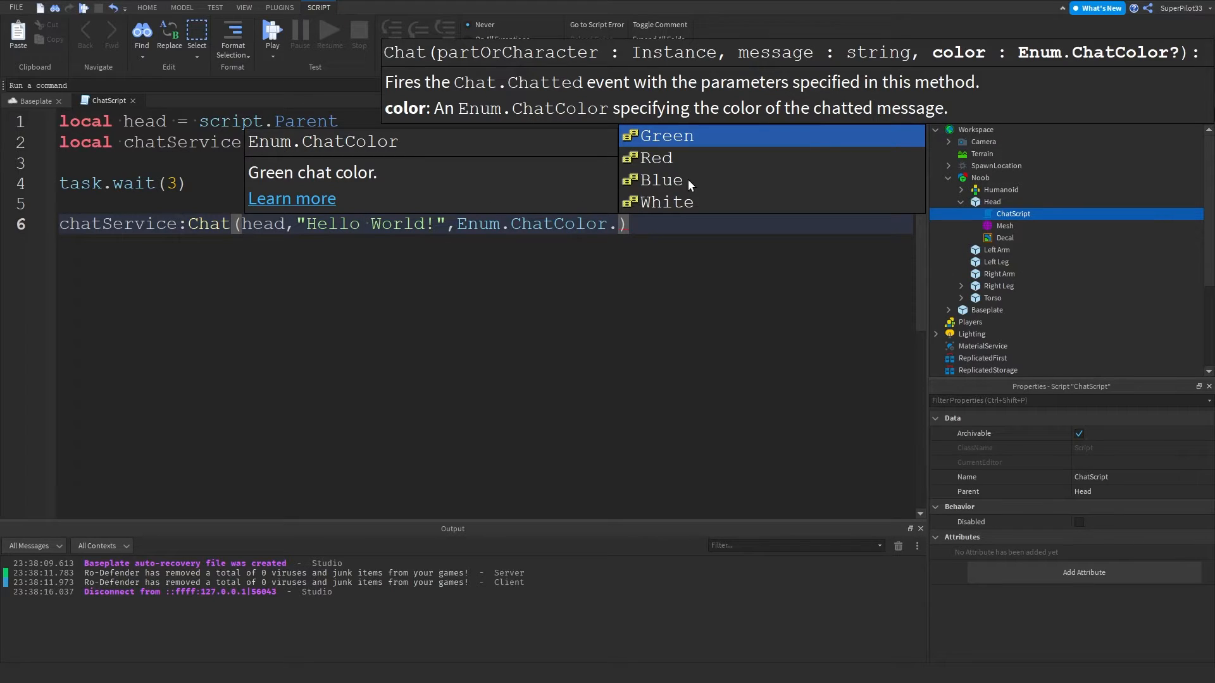
mouse_move(685, 179)
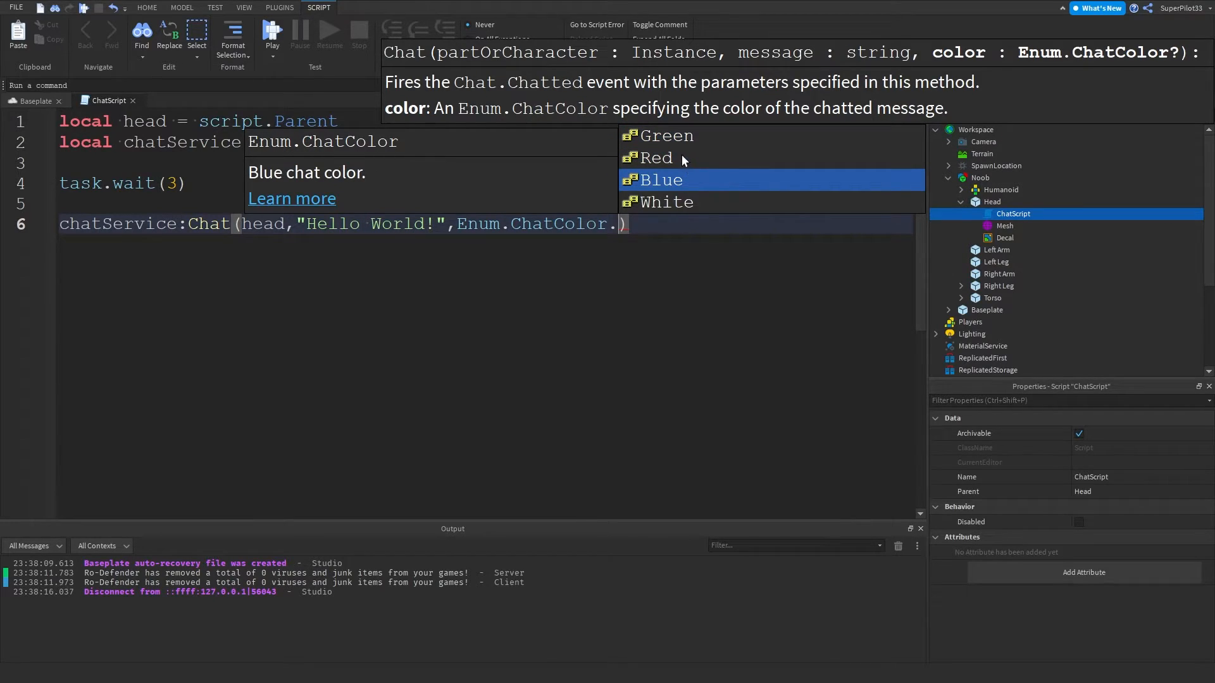
left_click(661, 179)
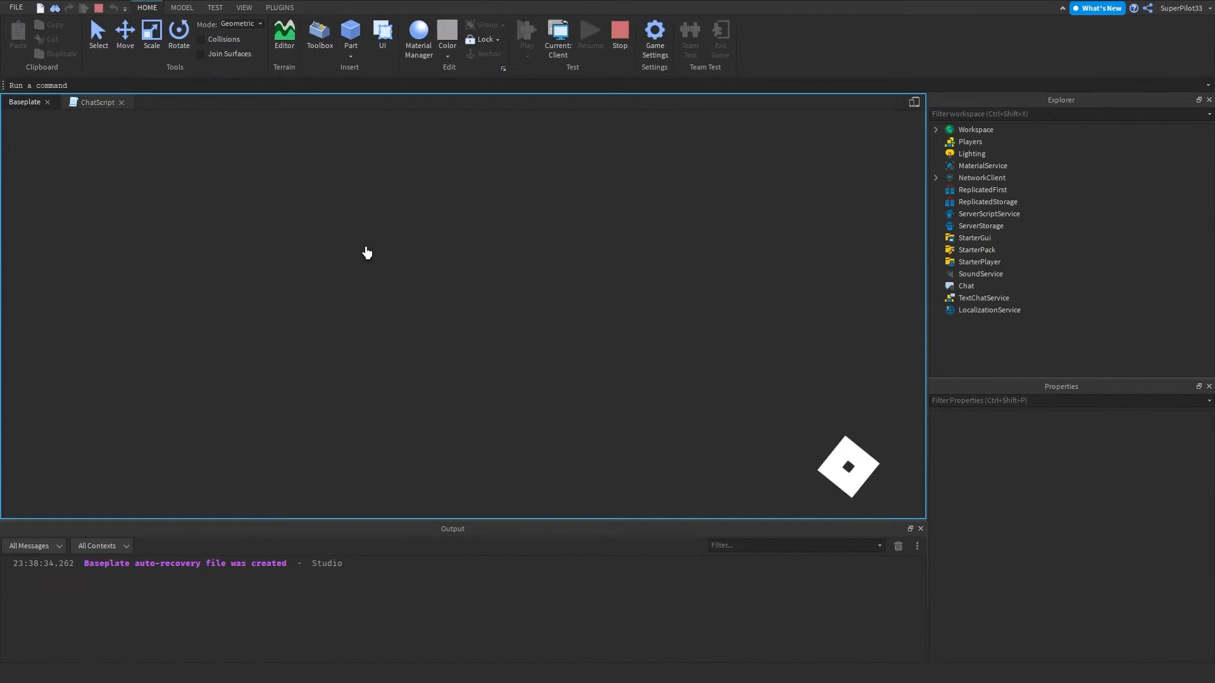
- Stop the playtest, select the Noob, and return to the ChatScript code
left_click(526, 34)
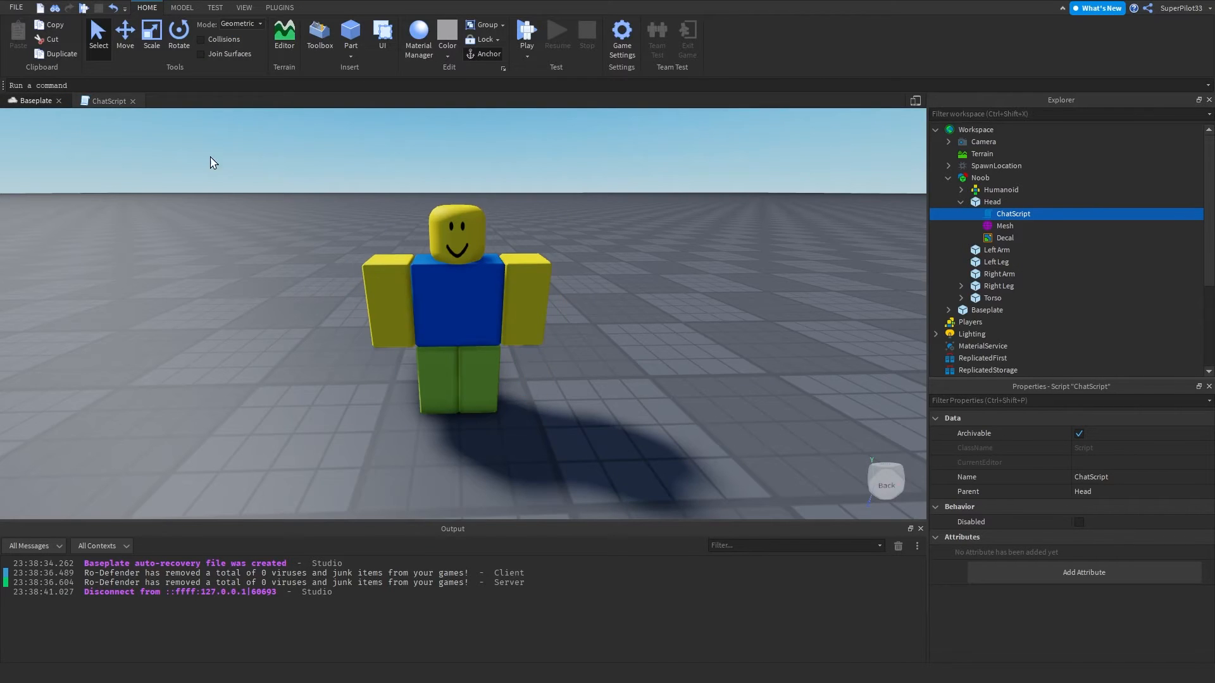
left_click(476, 224)
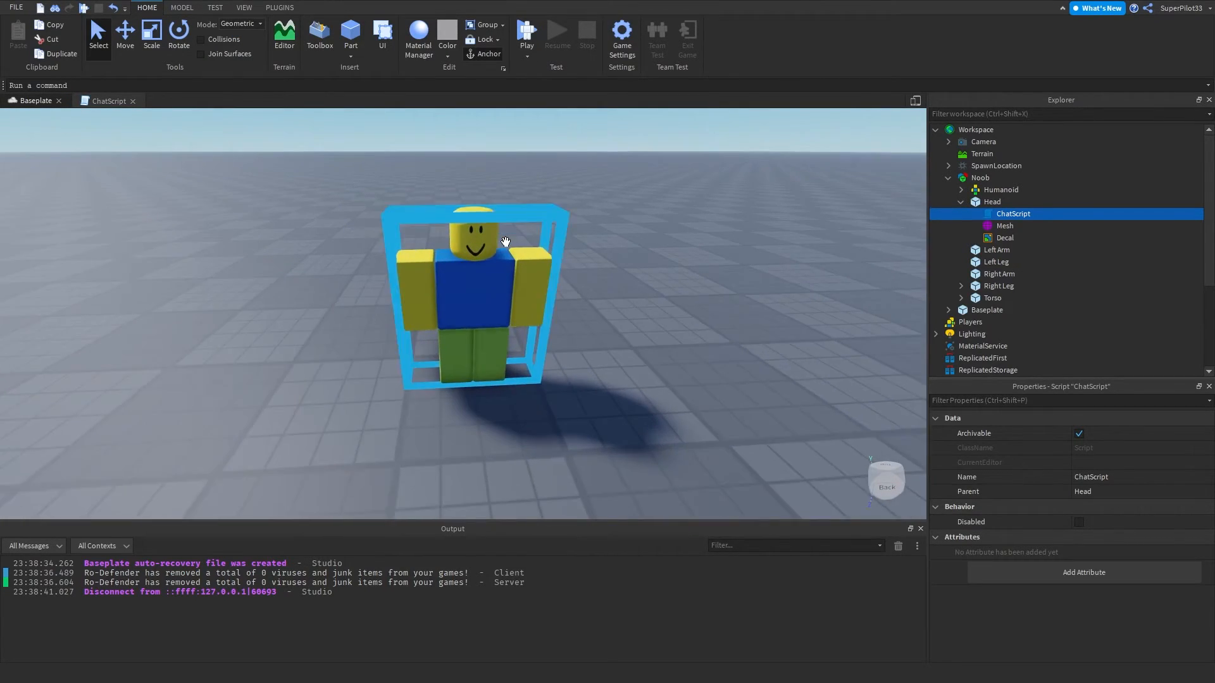
left_click(108, 100)
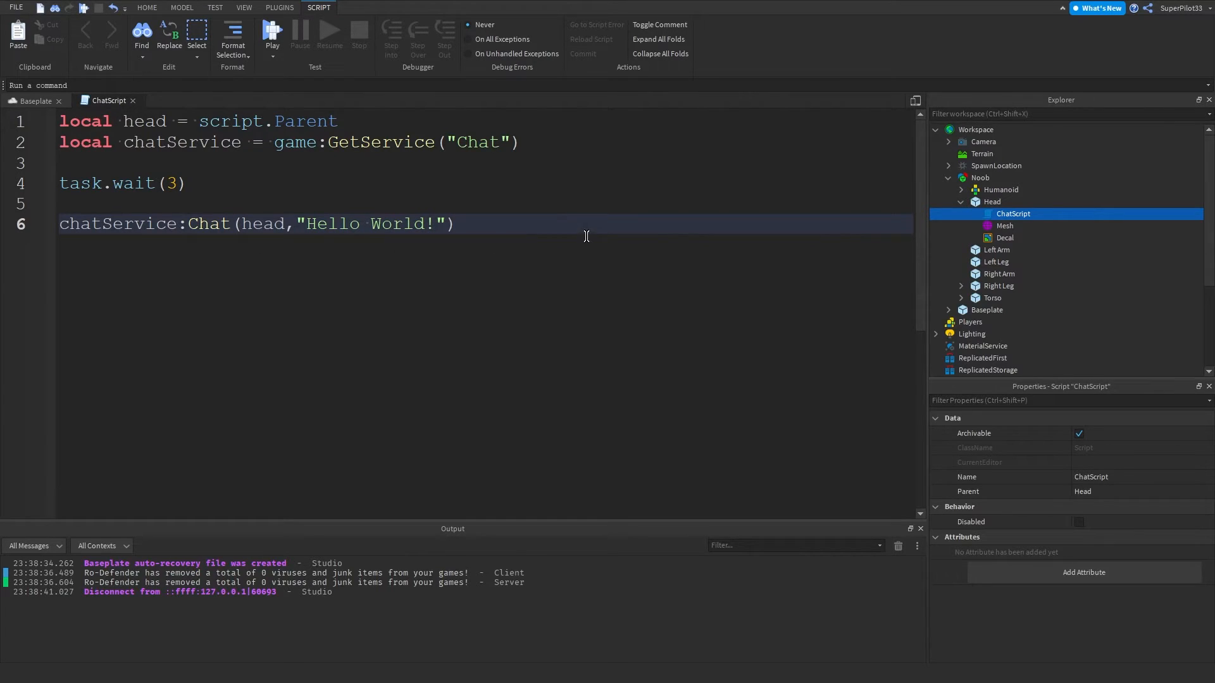
- Add task.wait(2) and a second Chat line saying "Subscribe to RoDev!"
key("ctrl+a")
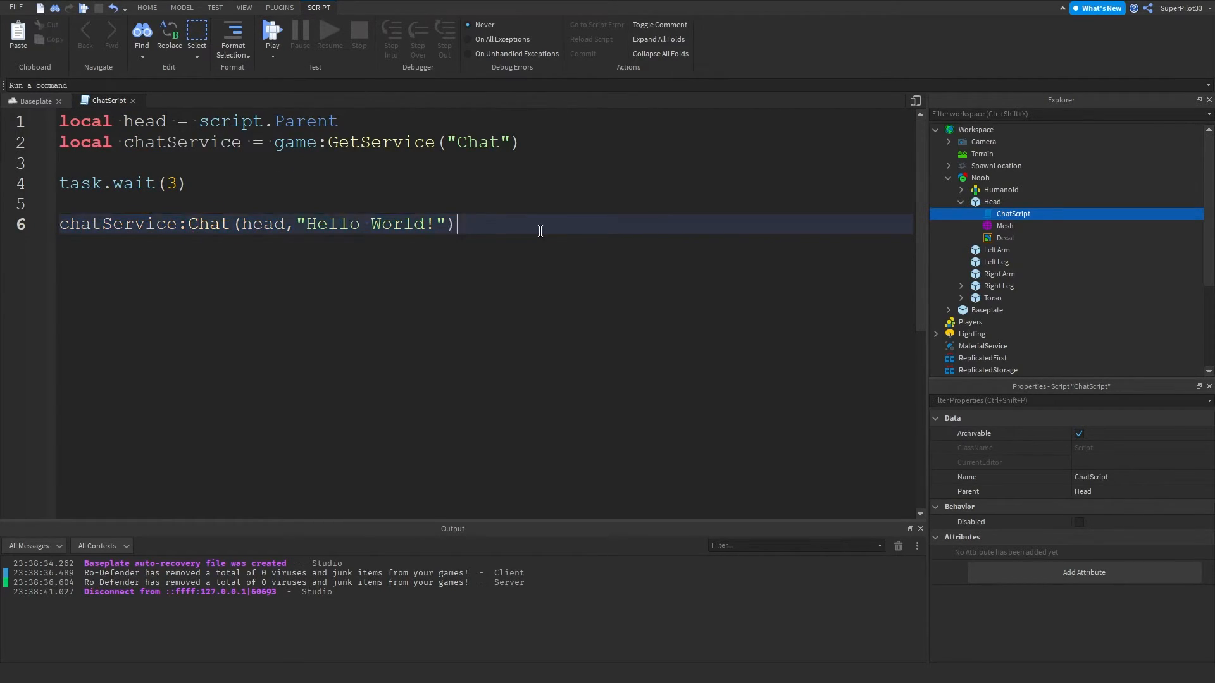
type("wait(2)")
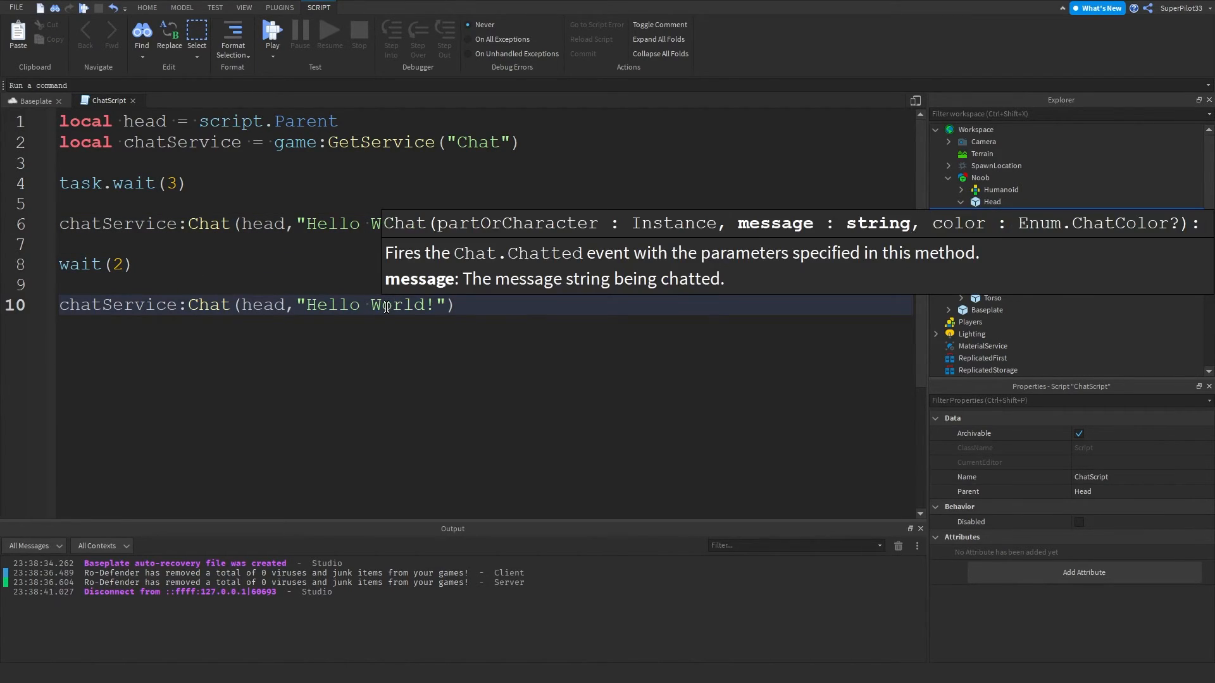
double_click(330, 304)
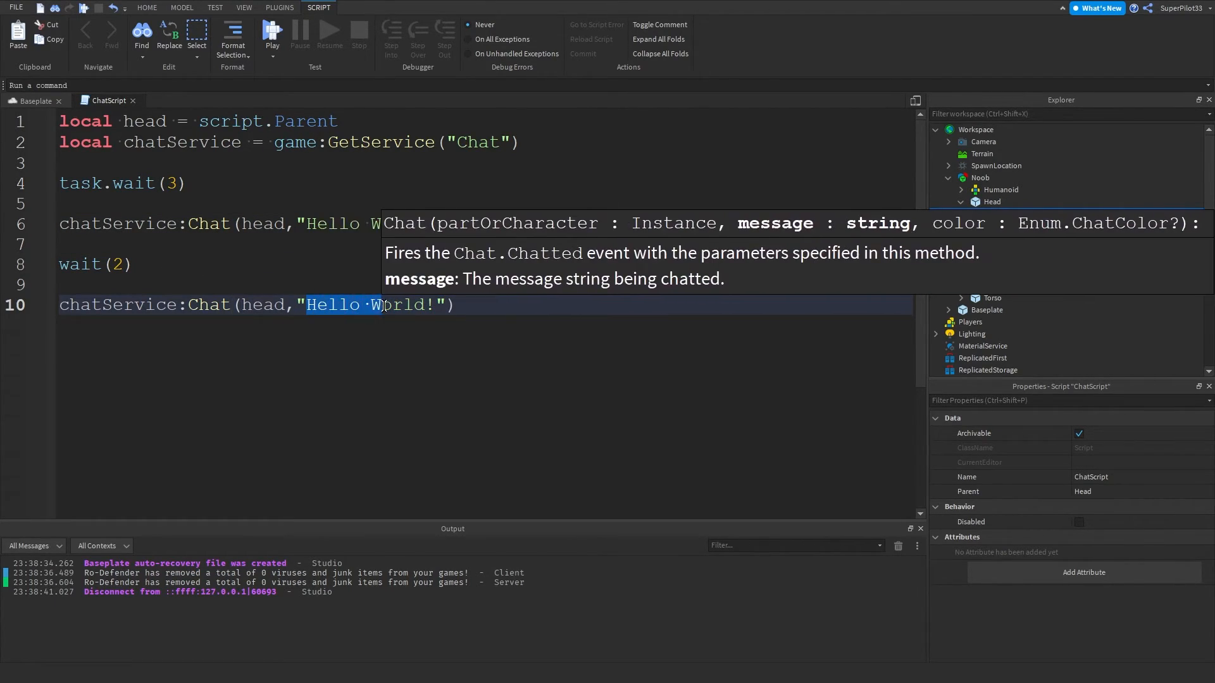
type("Subscribe t")
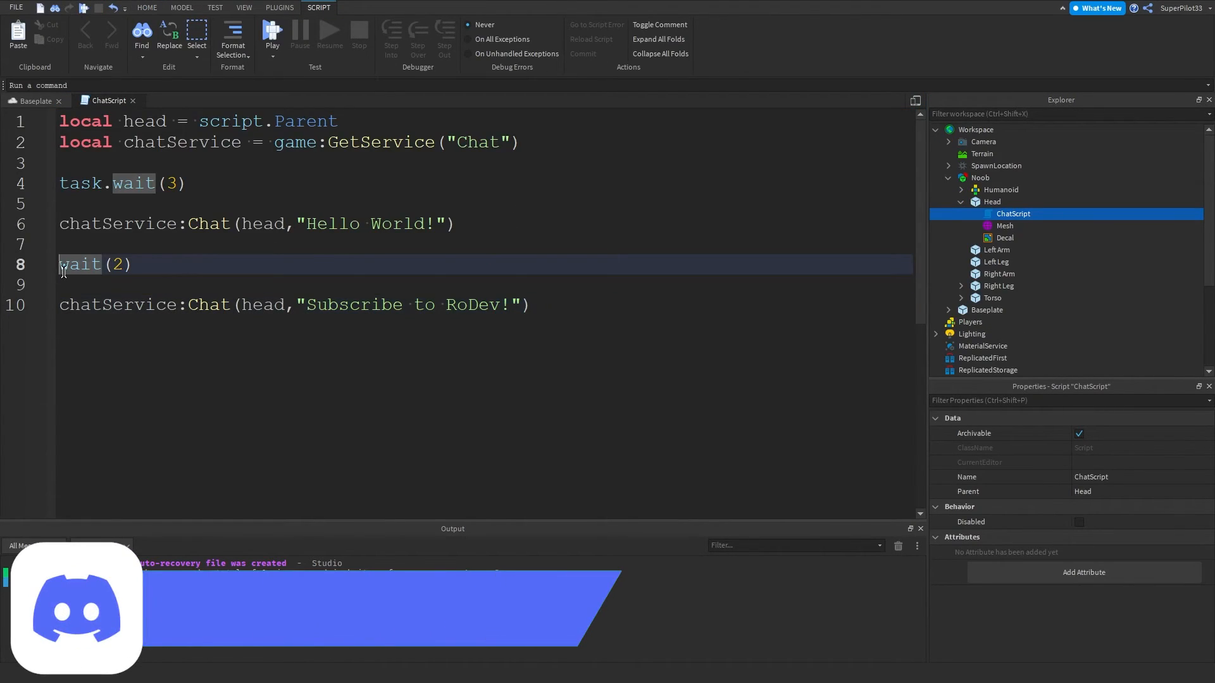
type("task.")
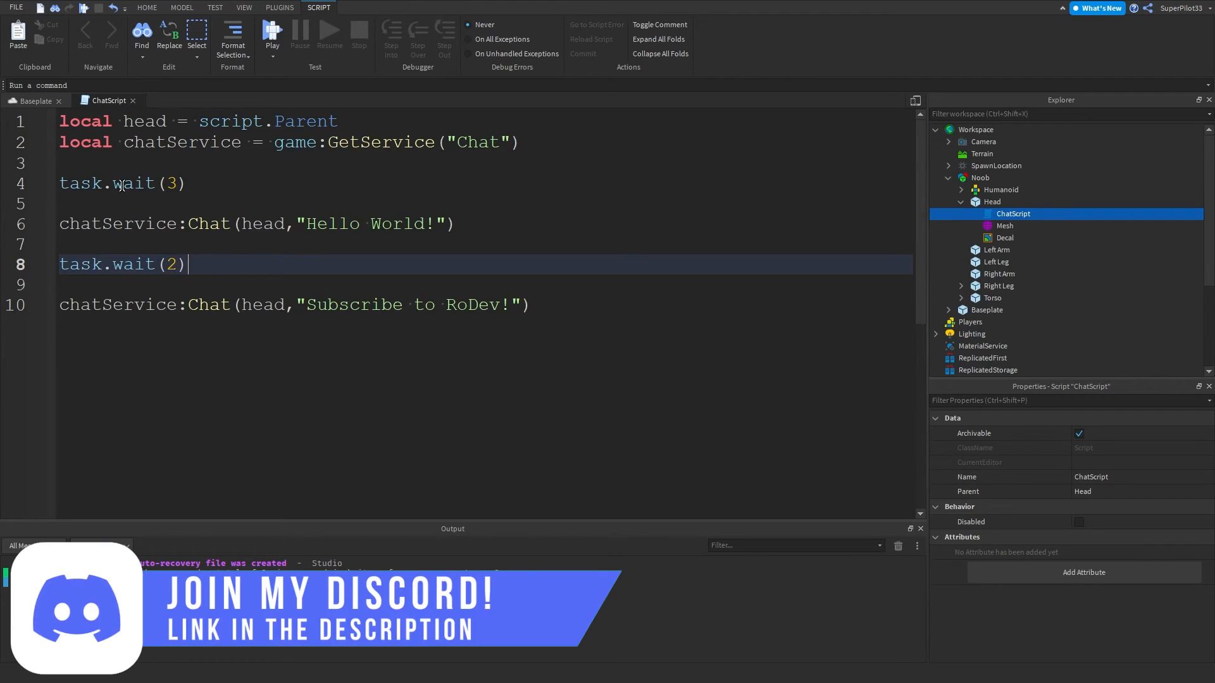